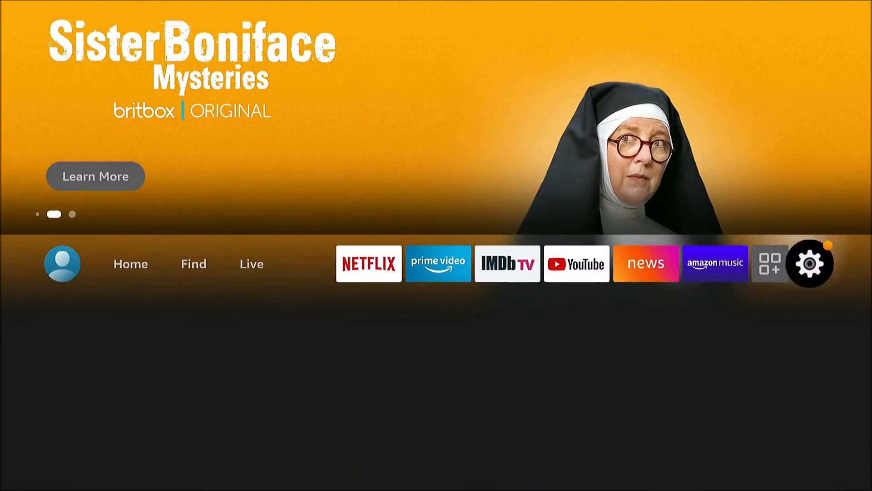
Step: Reach the Fire TV Settings grid from the home screen and move to the My Fire TV tile
click(810, 263)
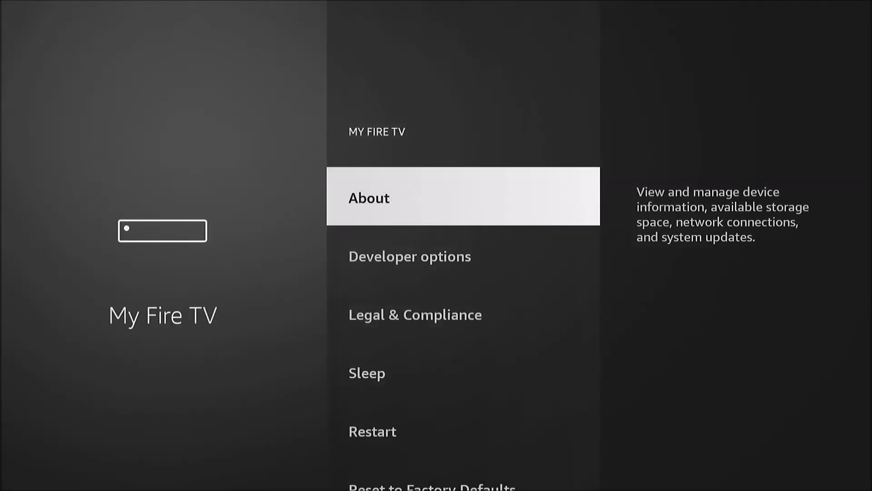
click(410, 256)
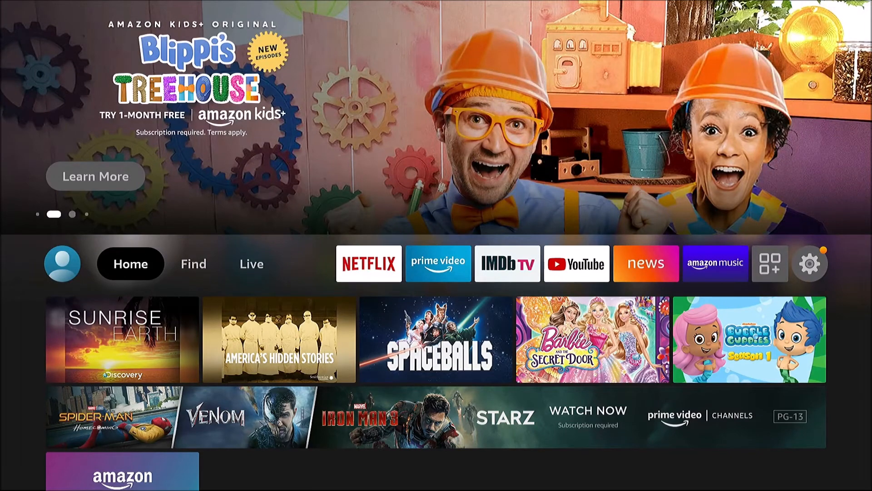
click(811, 264)
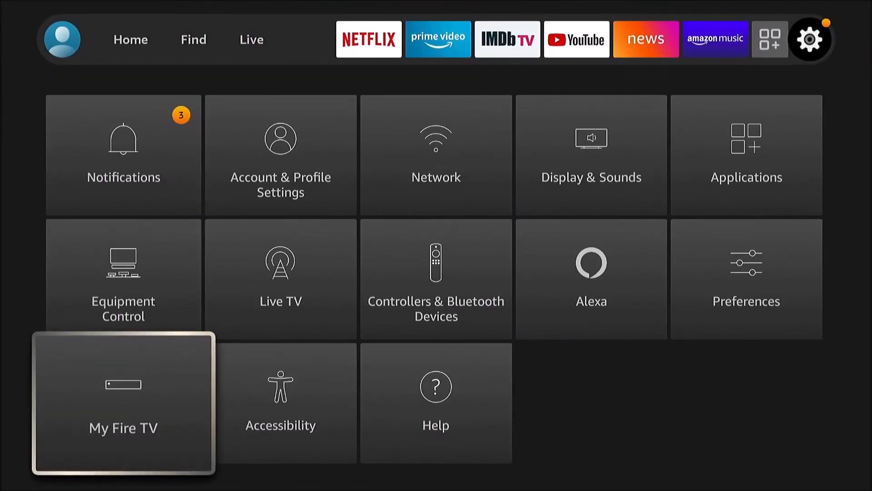
click(123, 412)
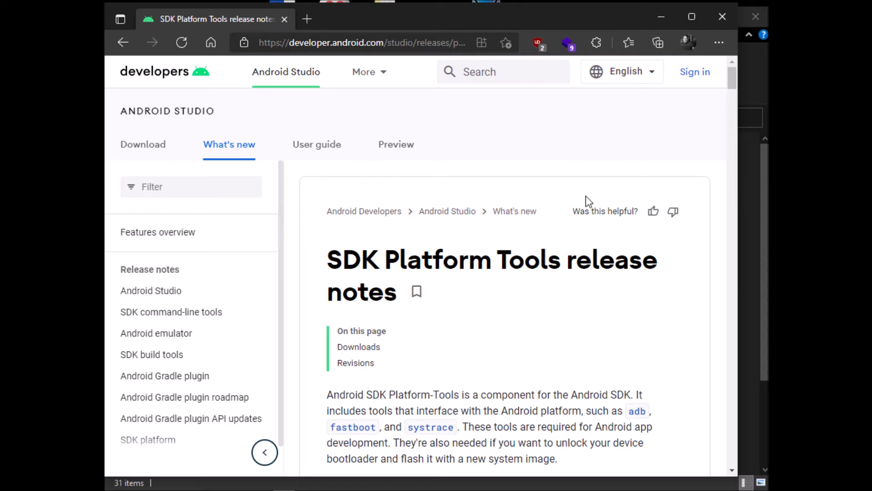
mouse_move(565, 216)
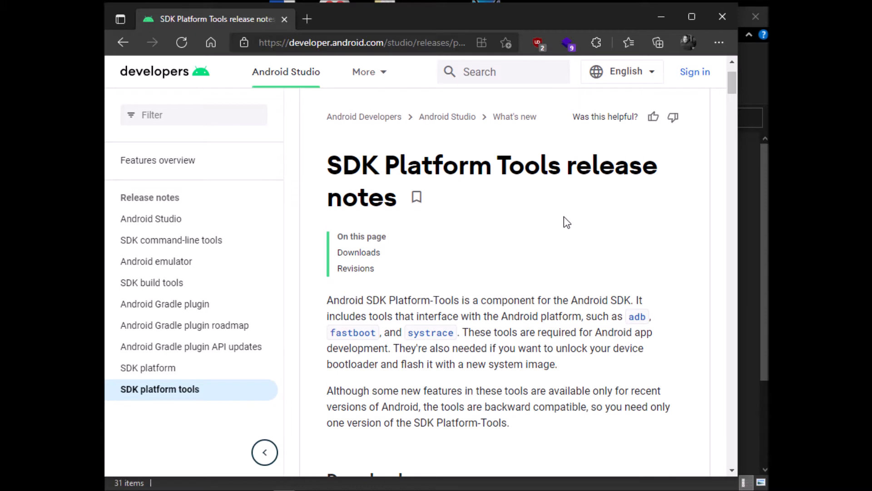
Step: Start the SDK Platform-Tools for Windows download from the Downloads section, accepting the terms
scroll(down, 3)
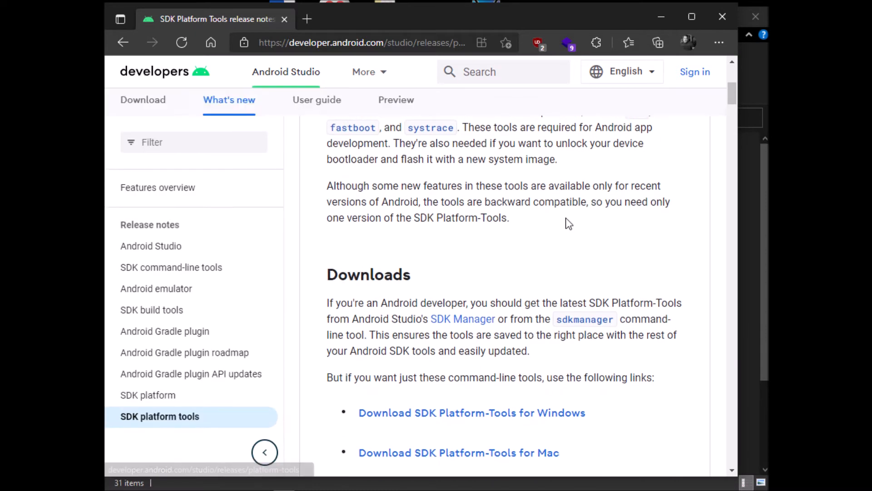
scroll(down, 3)
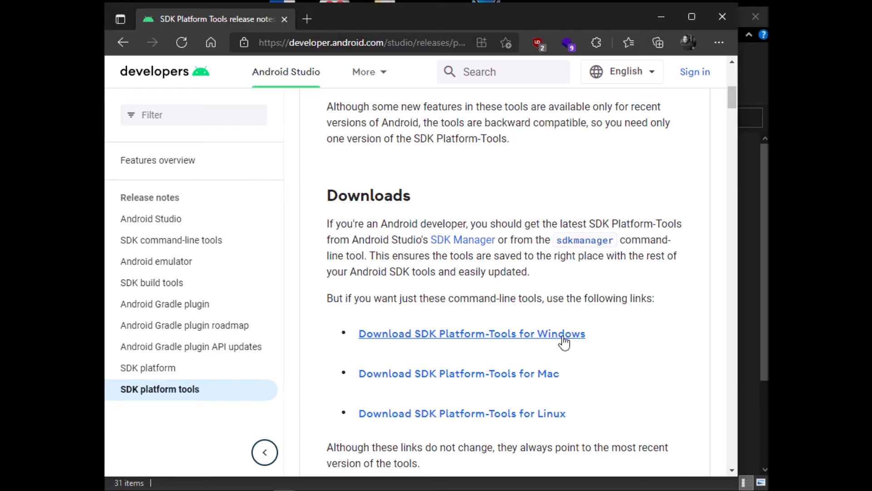
mouse_move(553, 340)
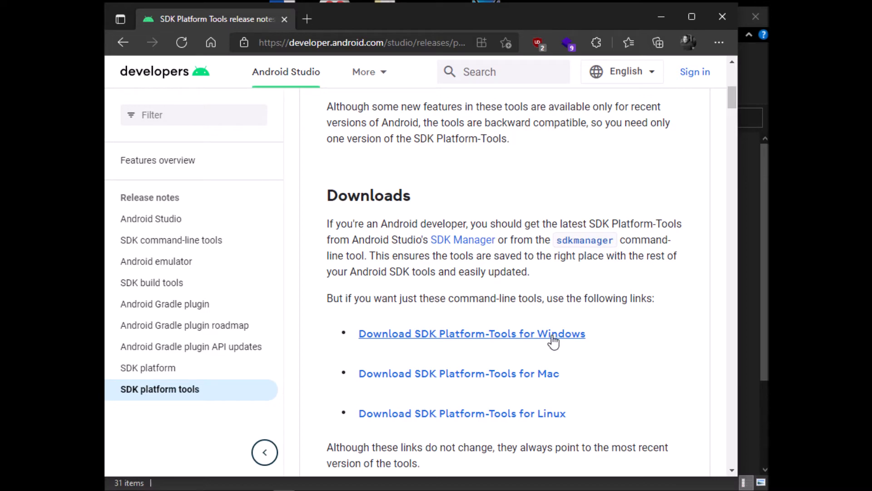
click(471, 334)
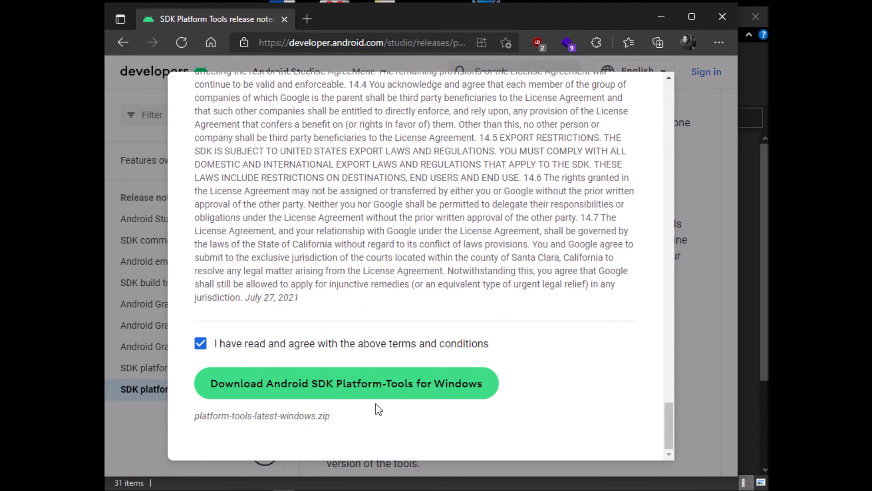
click(345, 382)
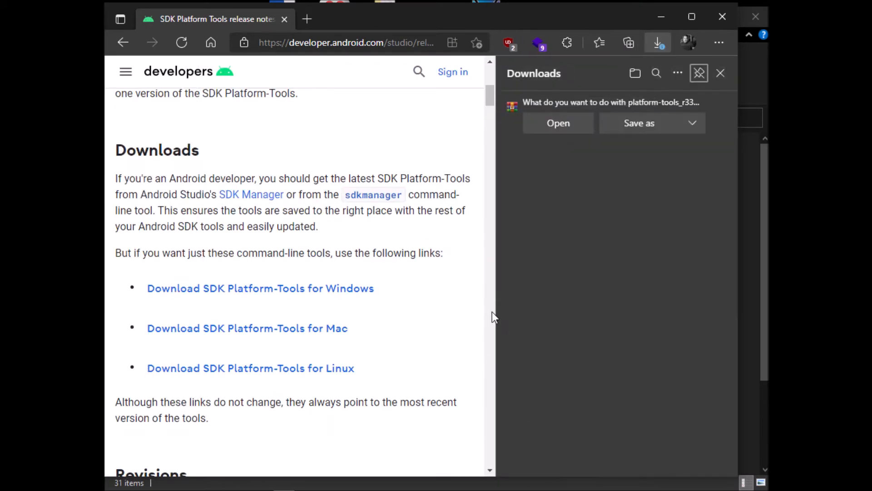
Step: Save the zip to the Desktop, replacing the older copy, and open the downloaded archive
click(639, 122)
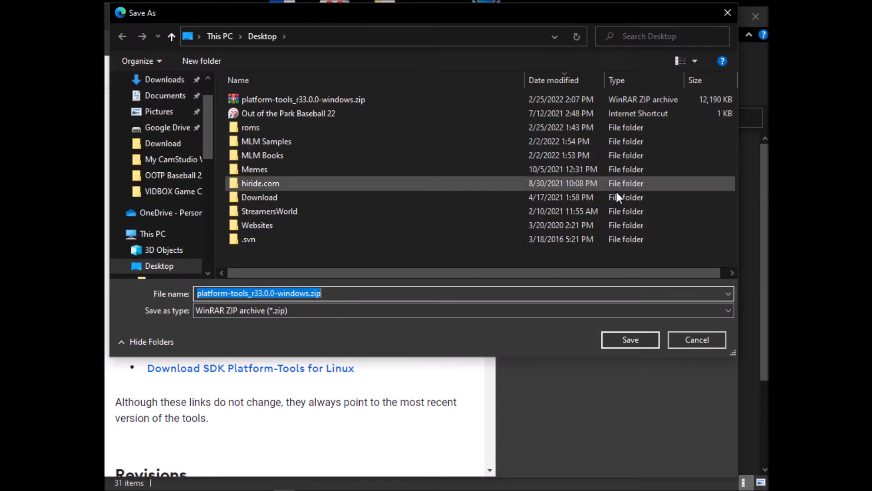
click(630, 340)
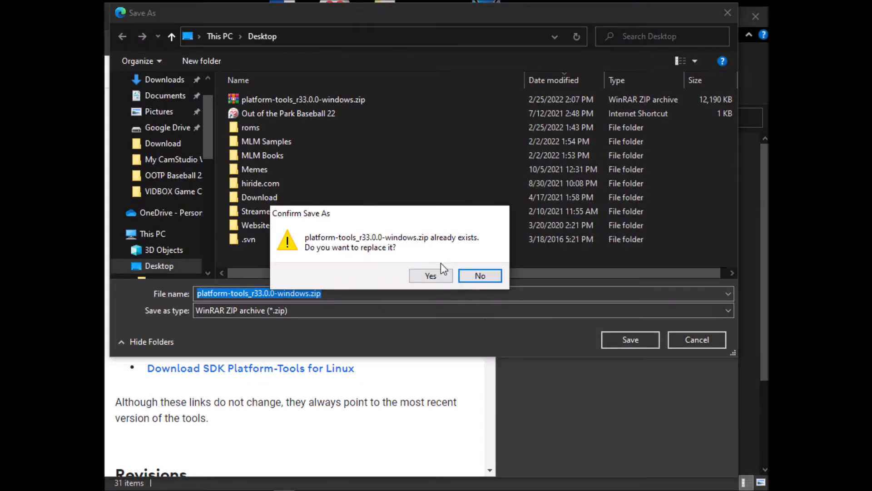
click(431, 276)
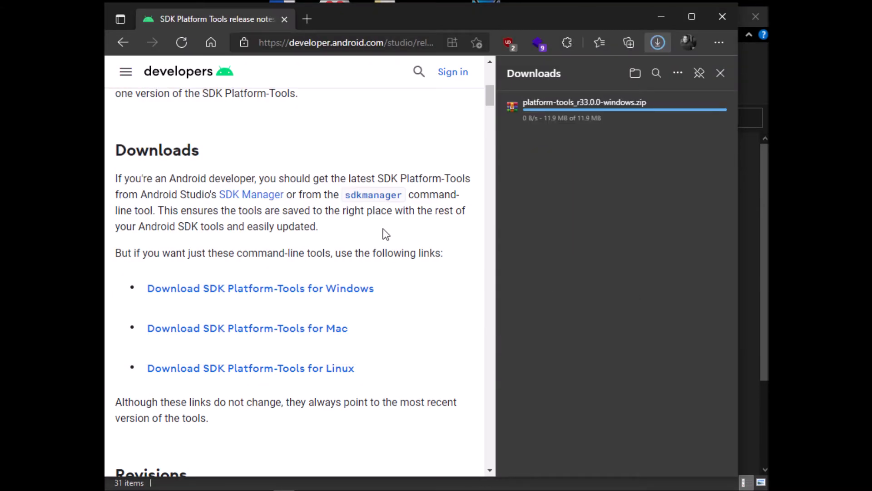
mouse_move(381, 214)
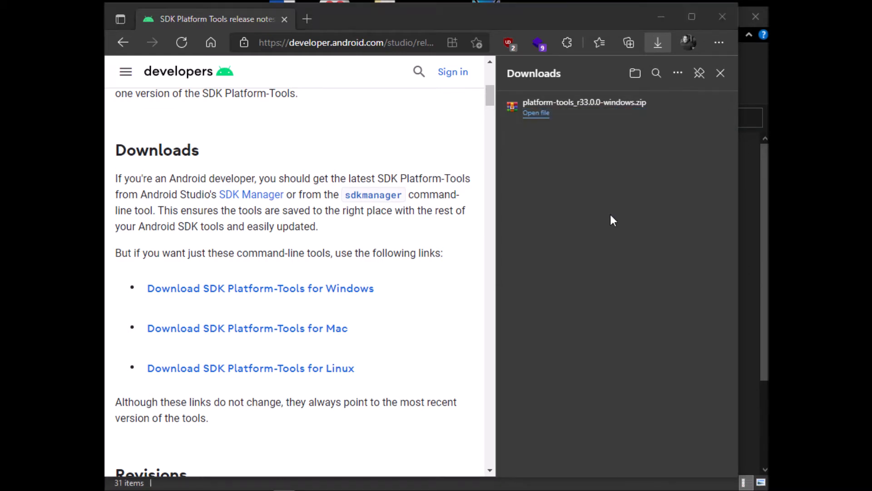
click(536, 113)
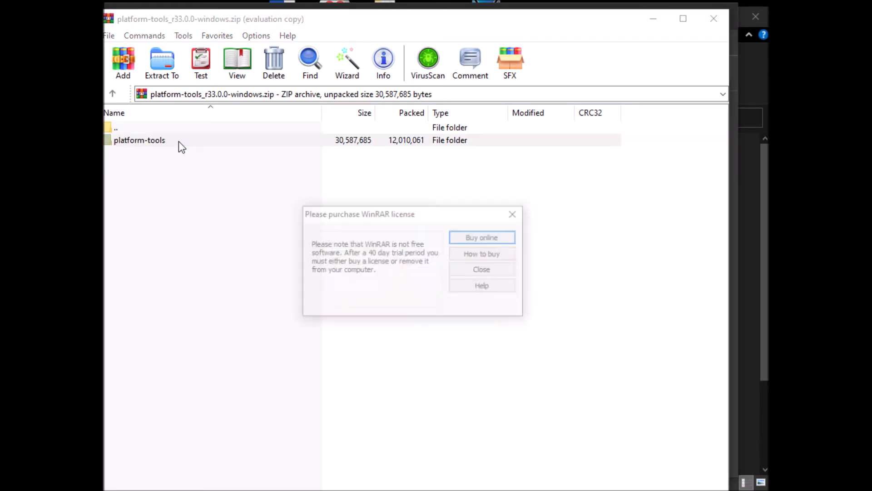
Step: Extract the platform-tools folder contents from the archive into C:\Android
click(481, 269)
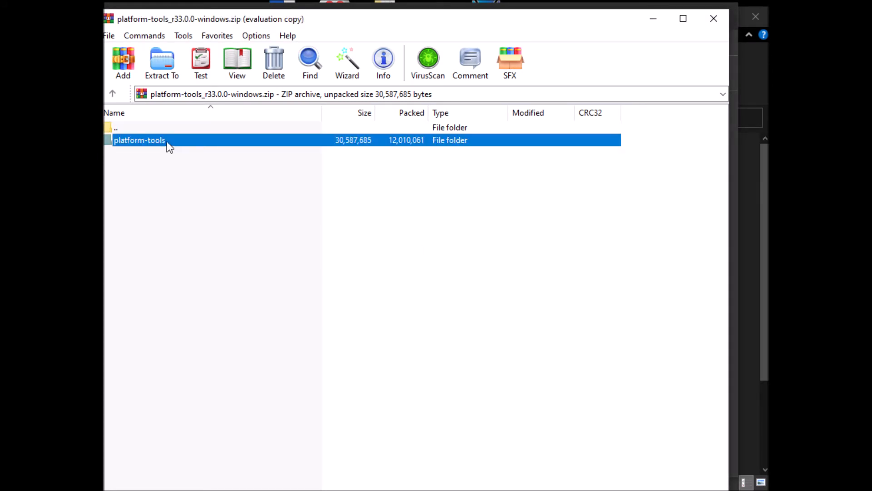
double_click(140, 140)
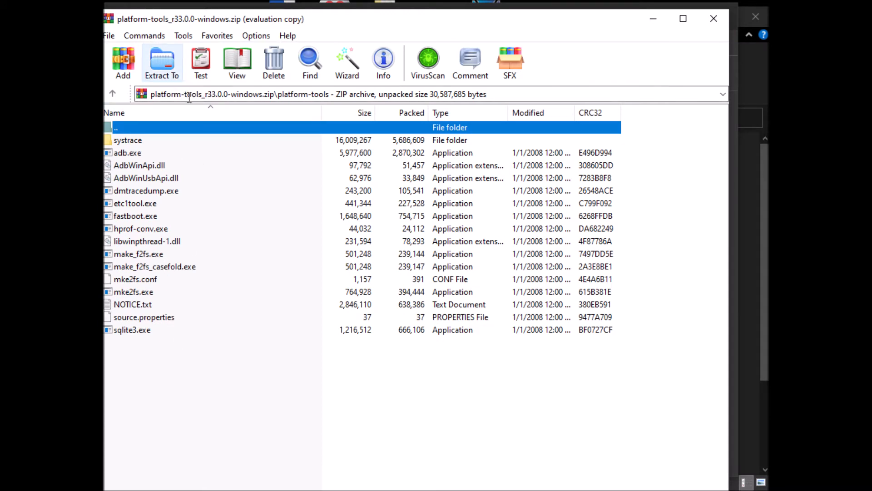
mouse_move(164, 74)
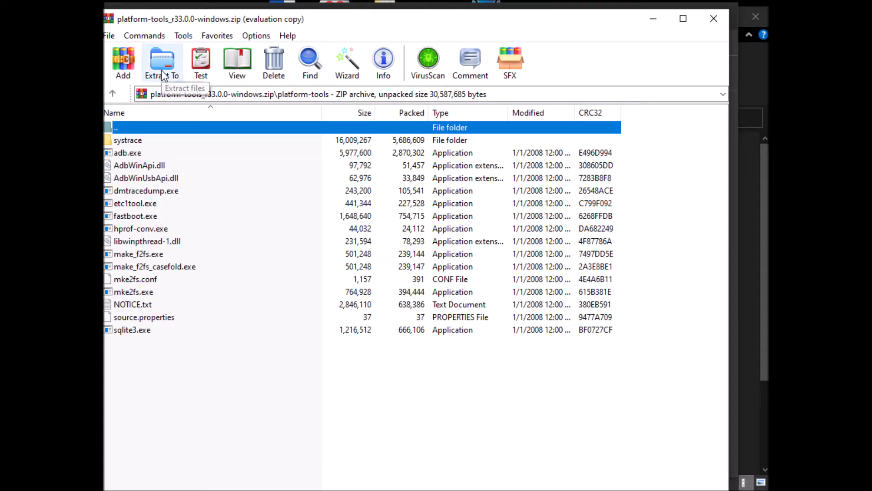
click(161, 57)
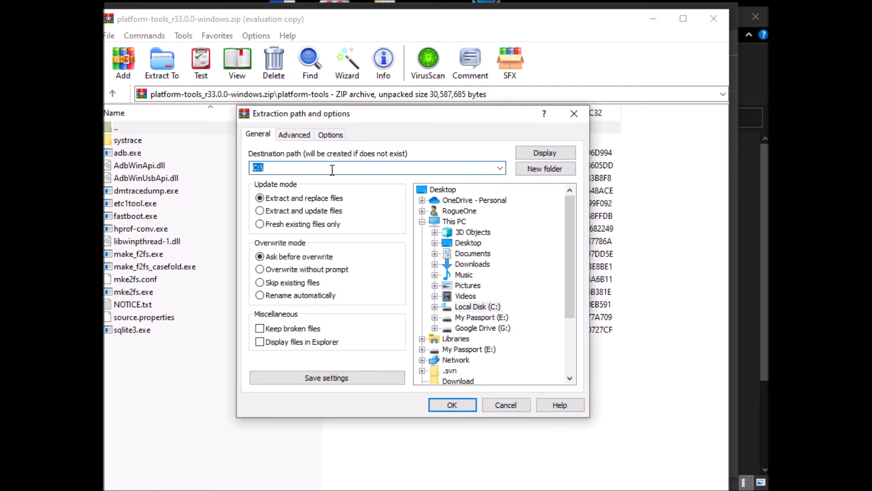
text(Android)
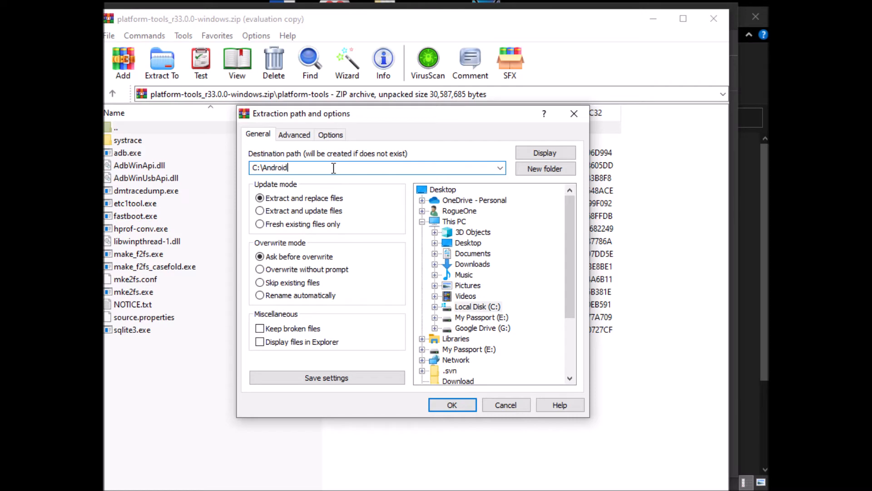
click(453, 404)
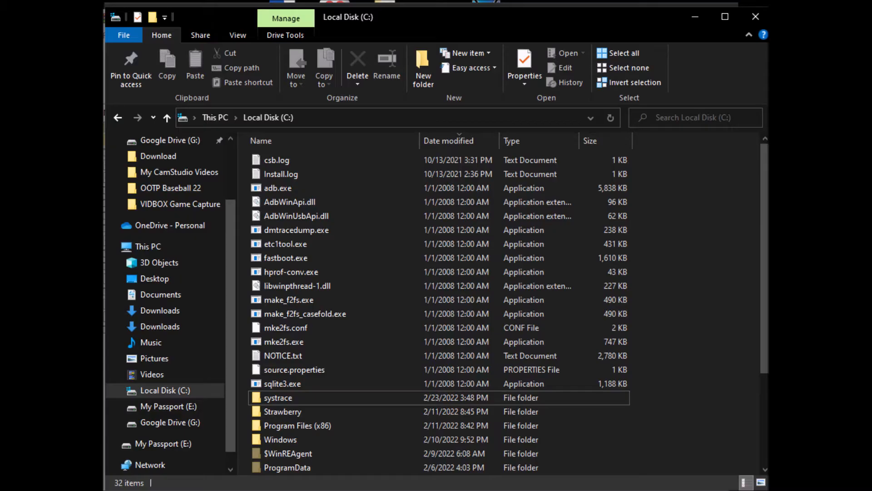
mouse_move(455, 271)
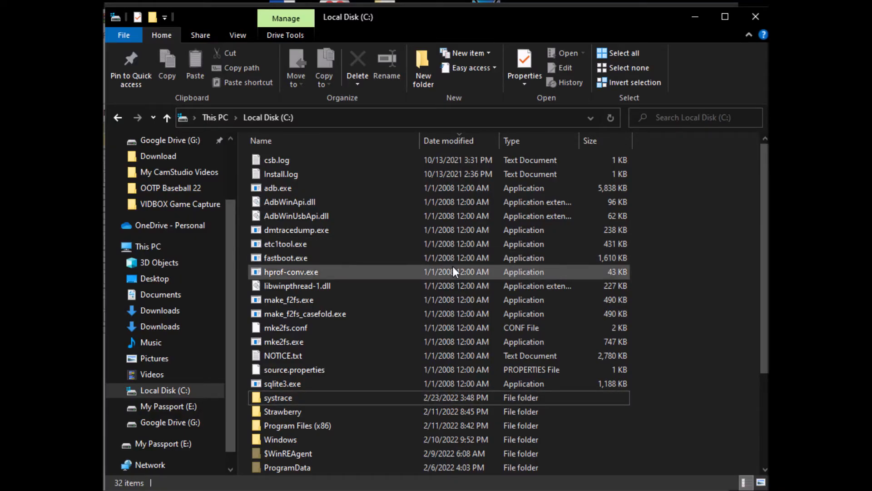
Step: Open the Android folder on Local Disk (C:) to view the extracted adb tools
scroll(down, 3)
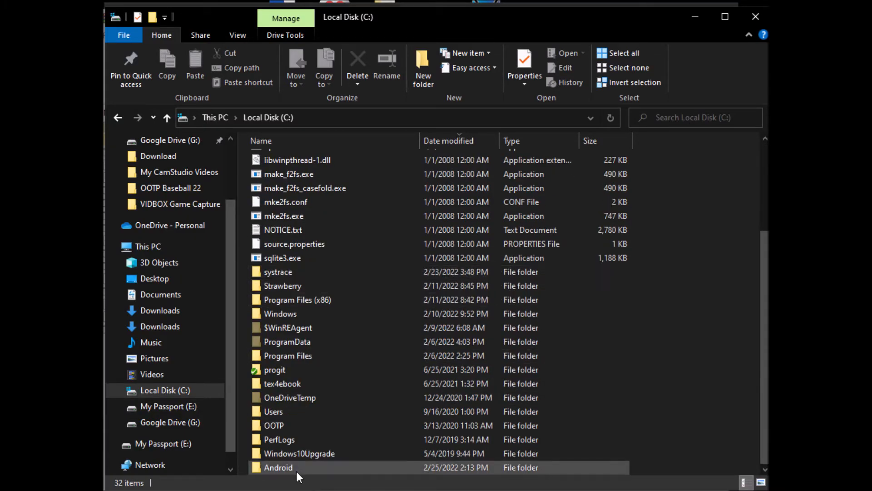
double_click(278, 467)
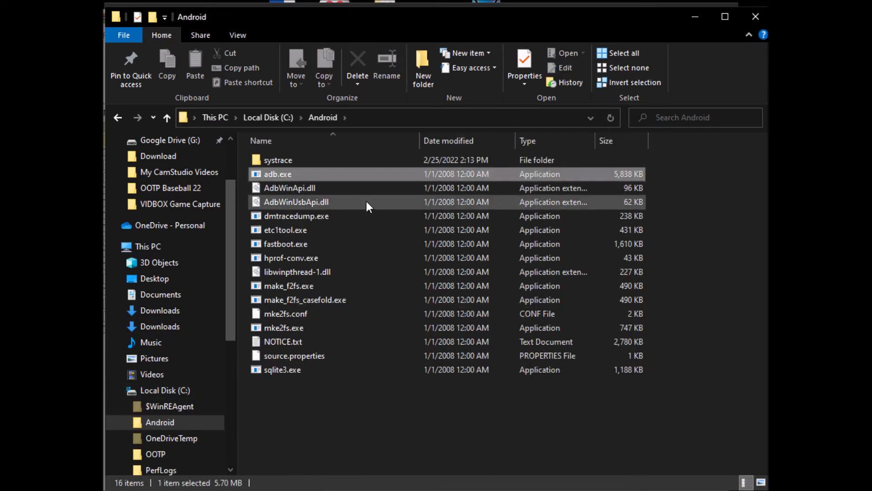
mouse_move(367, 205)
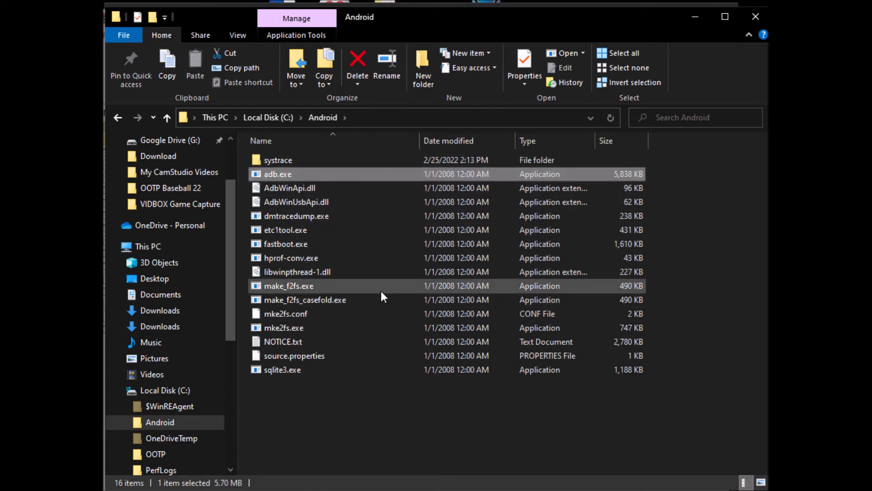
mouse_move(381, 260)
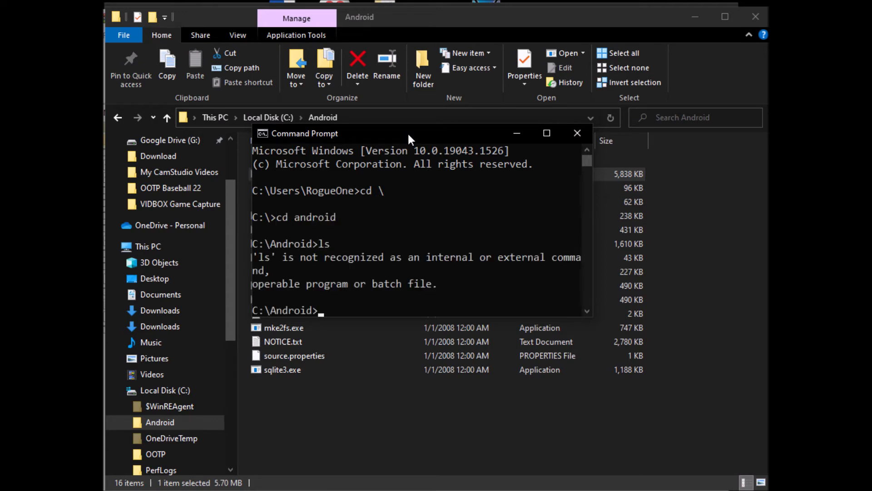
Step: List the C:\Android tools with dir, then run adb connect 192.168.1.109
text(dir)
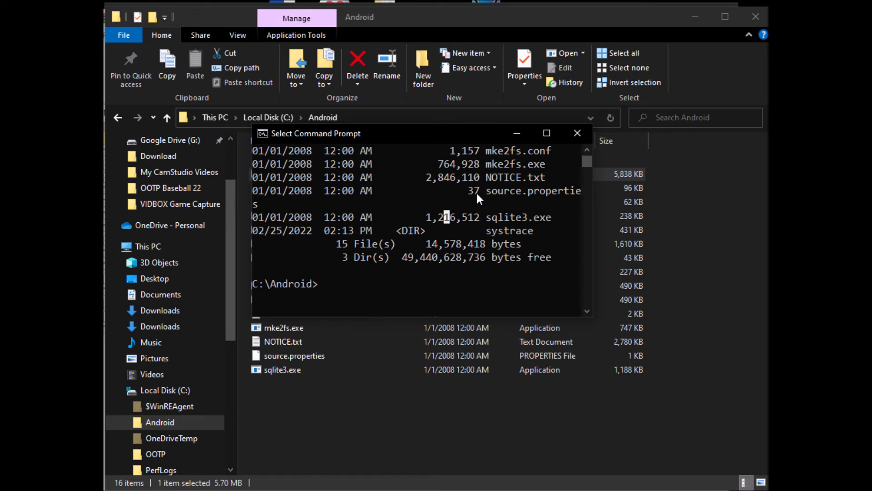
text(adb connect 192)
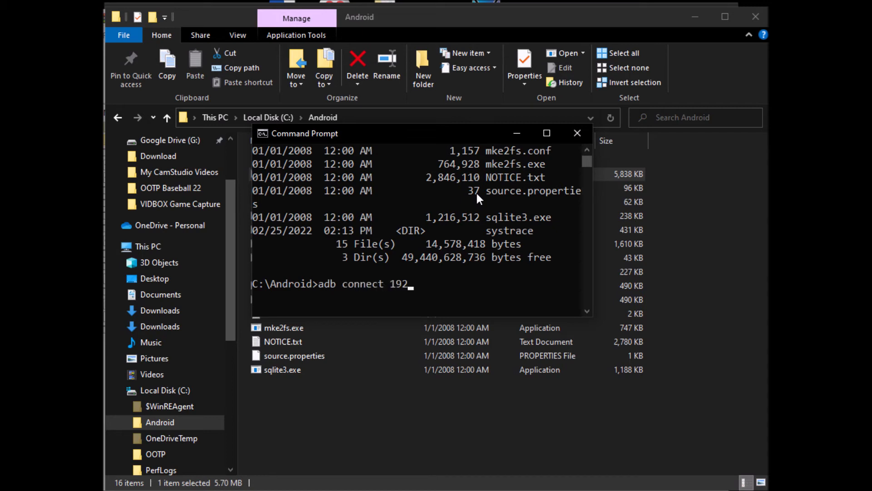
text(.168.1.)
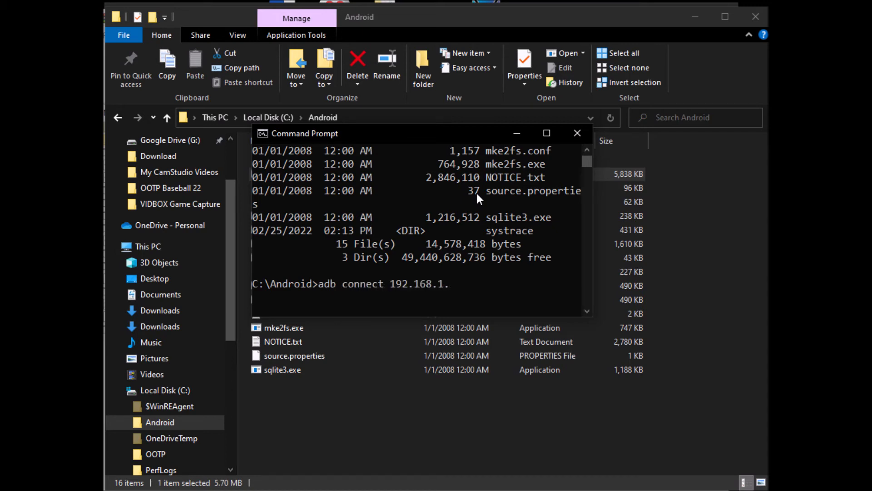
text(109)
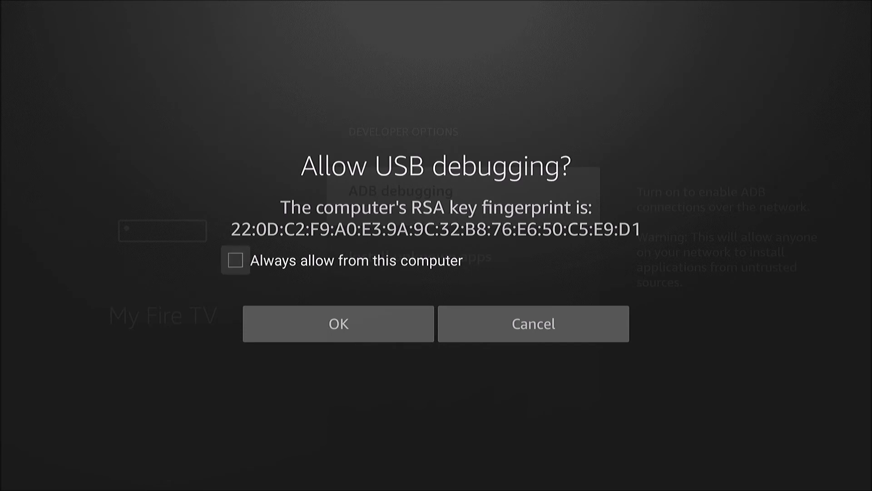
Step: Tick 'Always allow from this computer' and confirm OK in the Allow USB debugging dialog
click(234, 260)
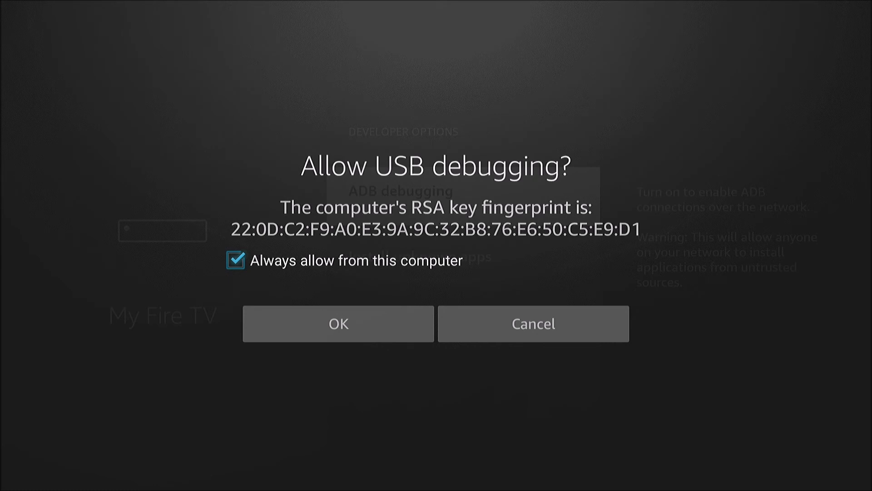
click(338, 323)
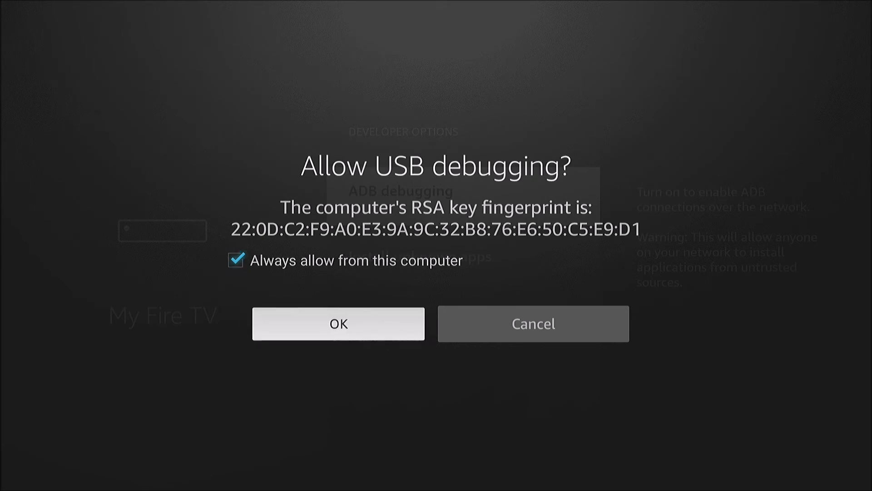
click(338, 324)
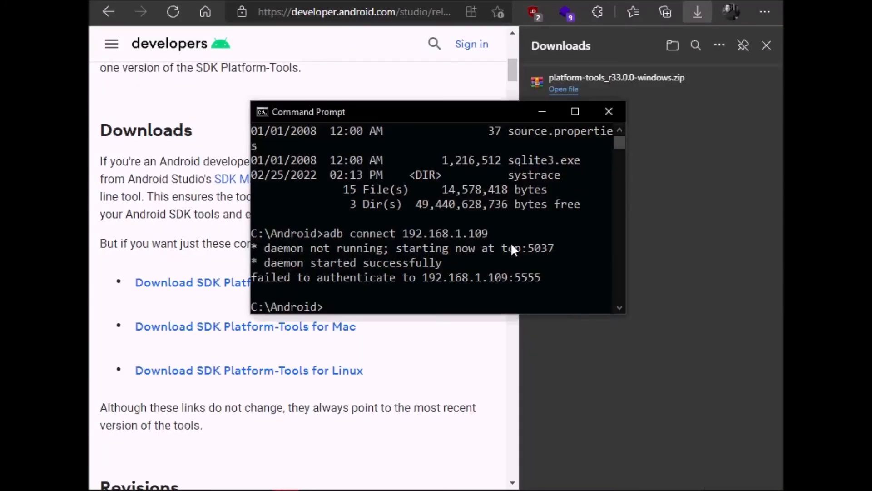
Step: Run adb disconnect, reconnect to 192.168.1.109, and start an adb shell on the Fire TV
text(adb discon)
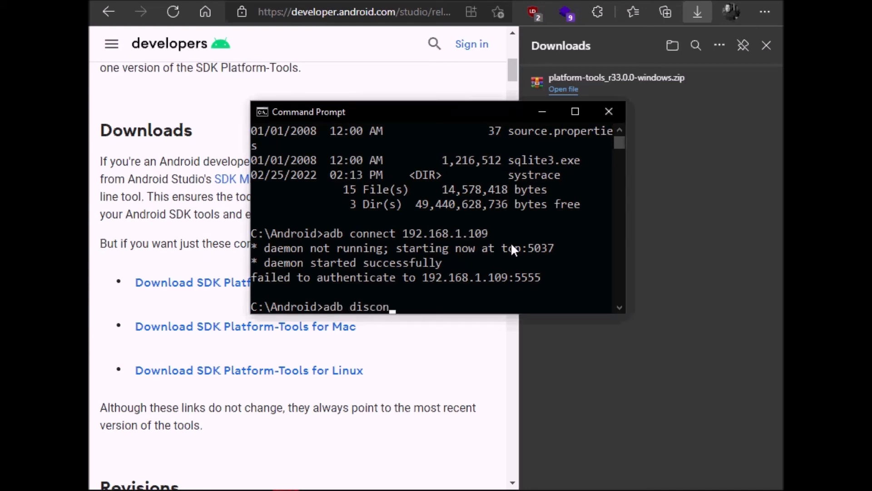
key(Enter)
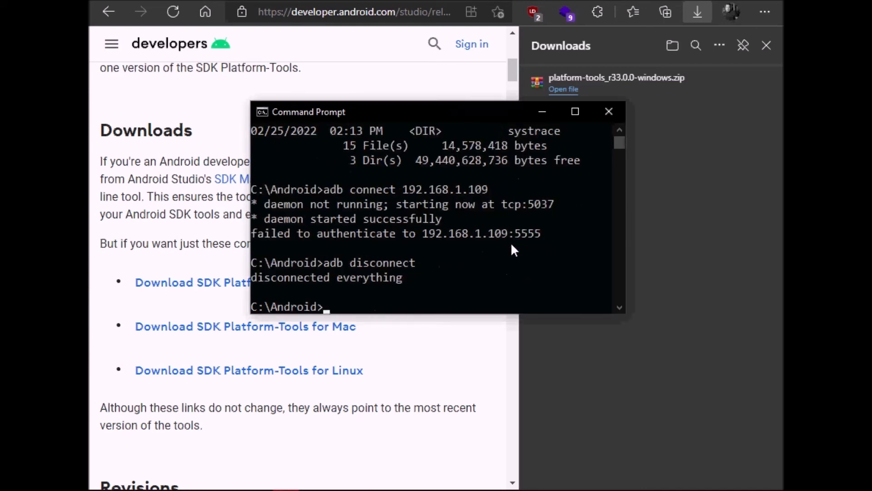
text(adb connect 192.168.1.109)
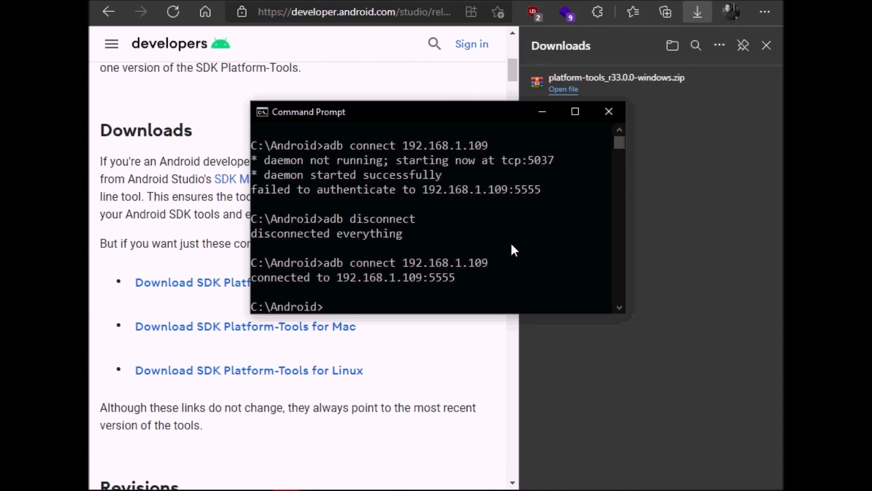
text(adb she)
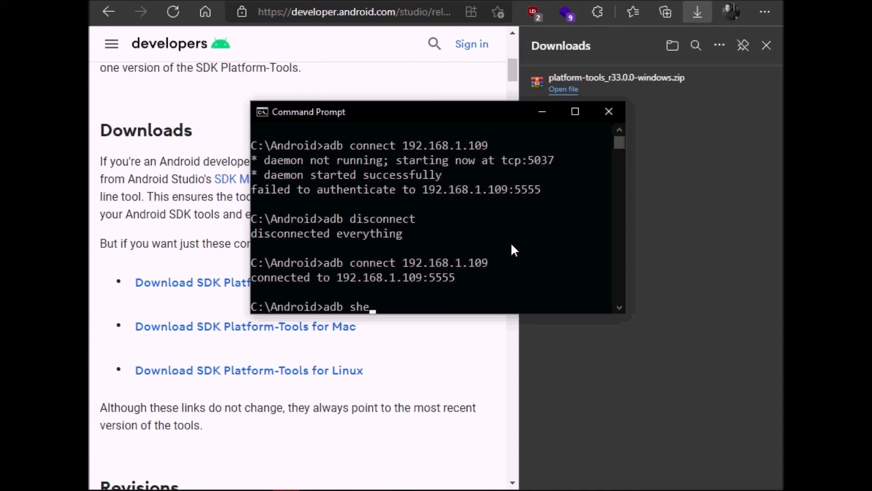
key(Enter)
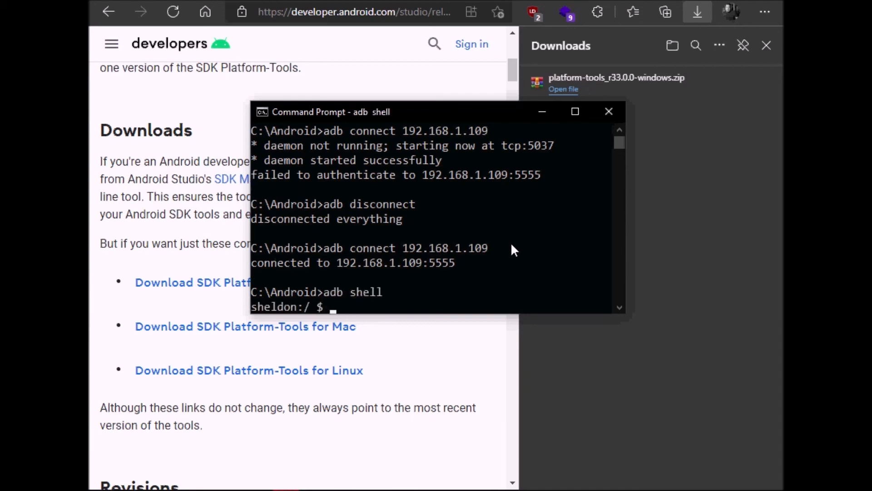